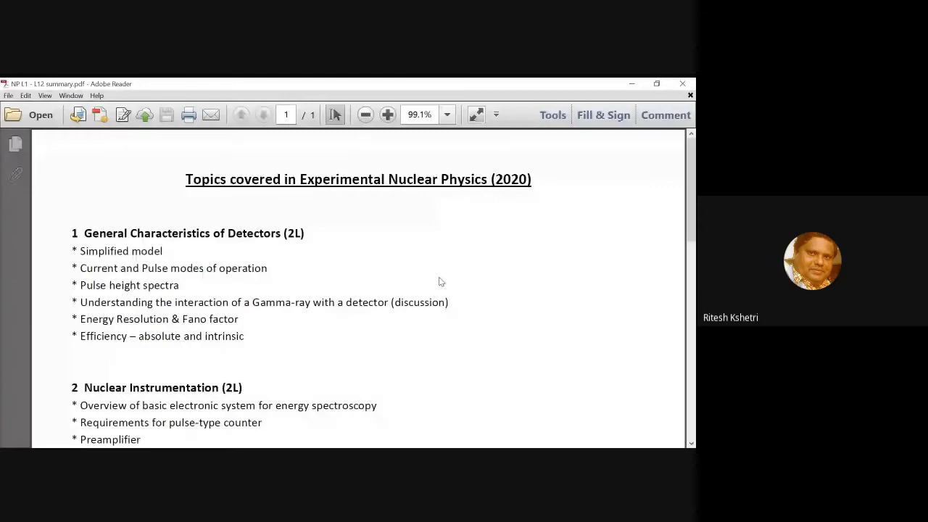
pyautogui.moveTo(377, 154)
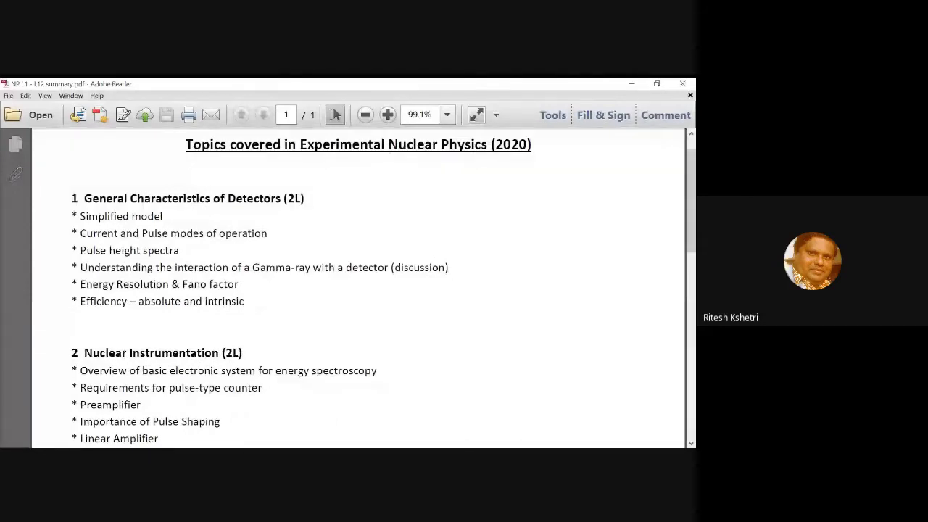
pyautogui.moveTo(399, 303)
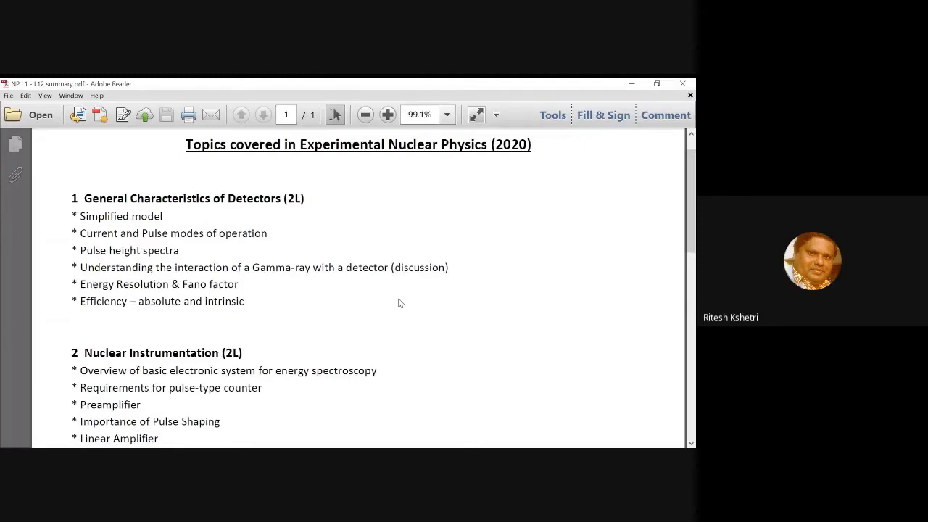
pyautogui.moveTo(397, 256)
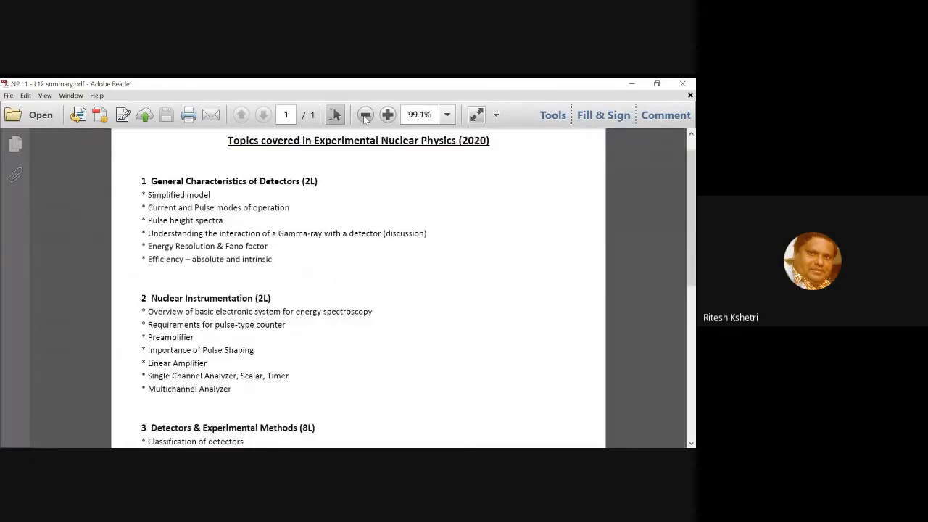
# Step: Zoom out one step, then in two steps to show the topics page at 75%
pyautogui.click(366, 114)
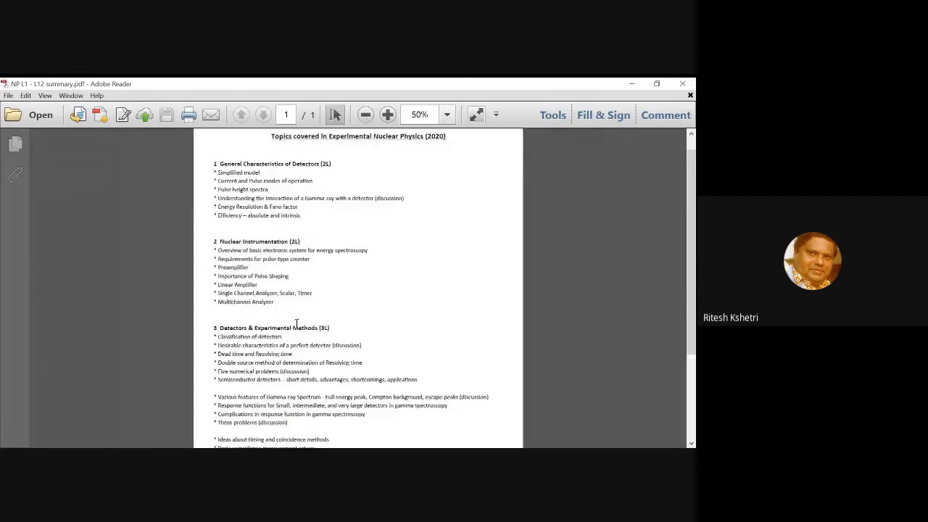
pyautogui.click(388, 115)
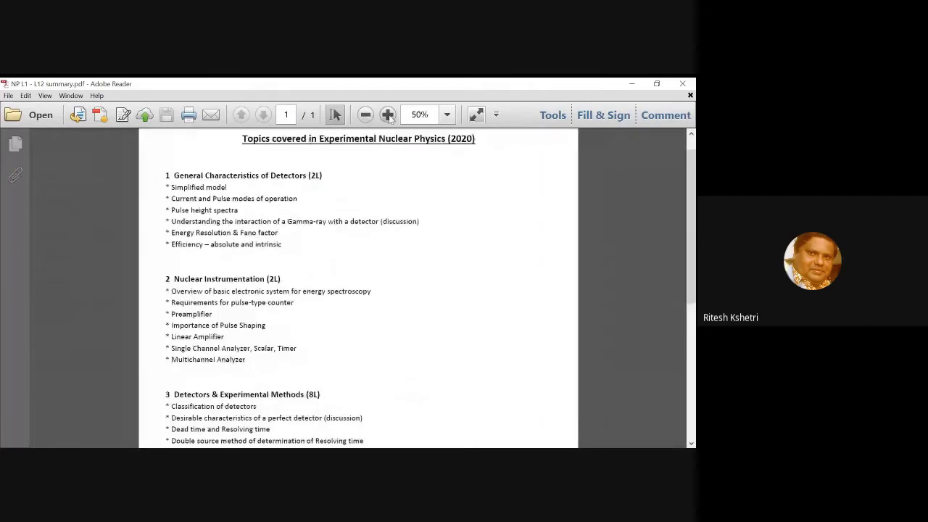
pyautogui.click(388, 115)
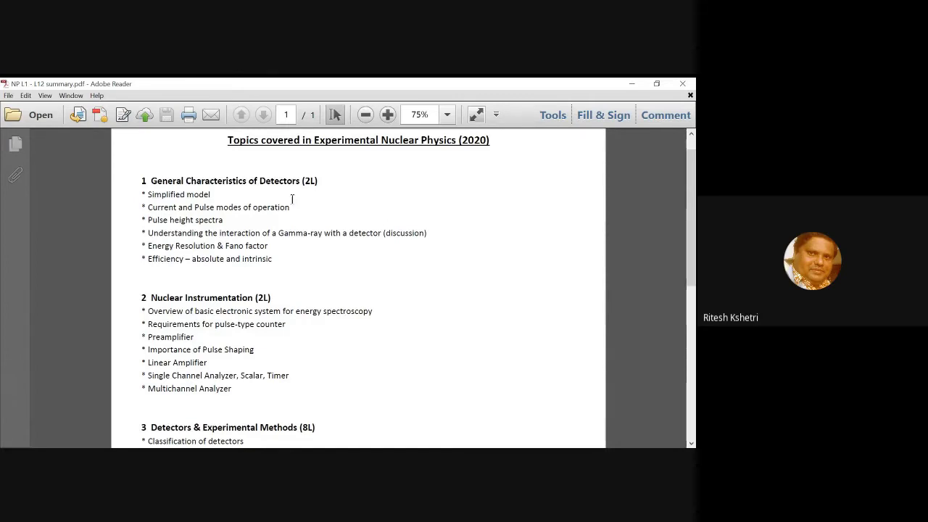
pyautogui.moveTo(148, 232)
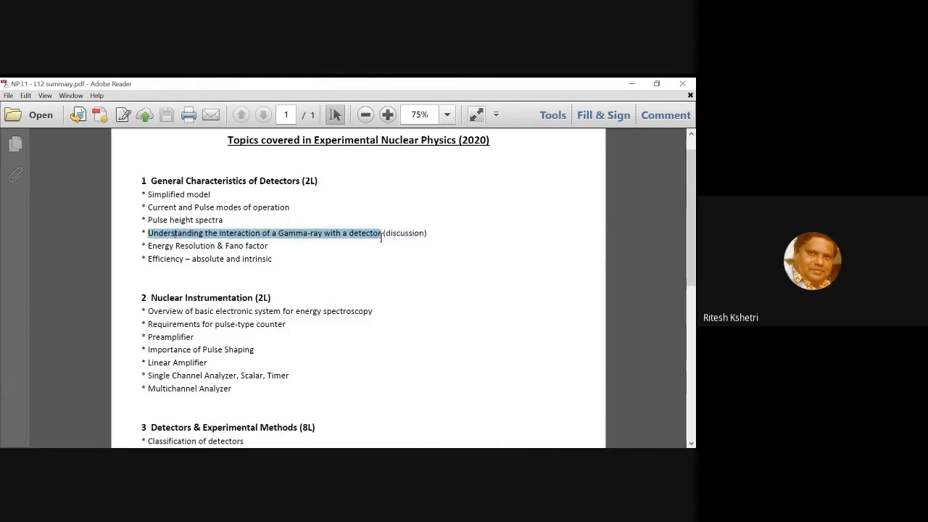
# Step: Click in the page to show the title with sections 1 and 2
pyautogui.click(356, 261)
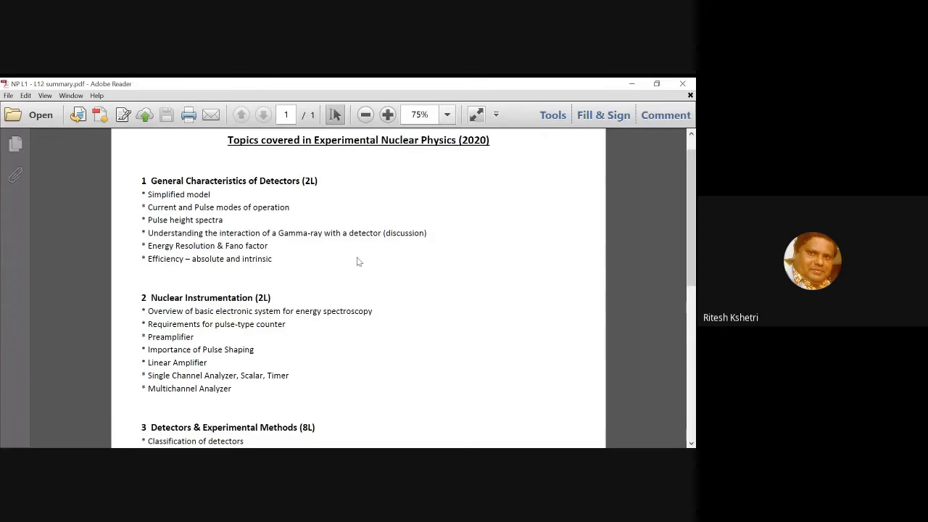
# Step: Scroll down until section 3's full topic list is shown
pyautogui.scroll(-3)
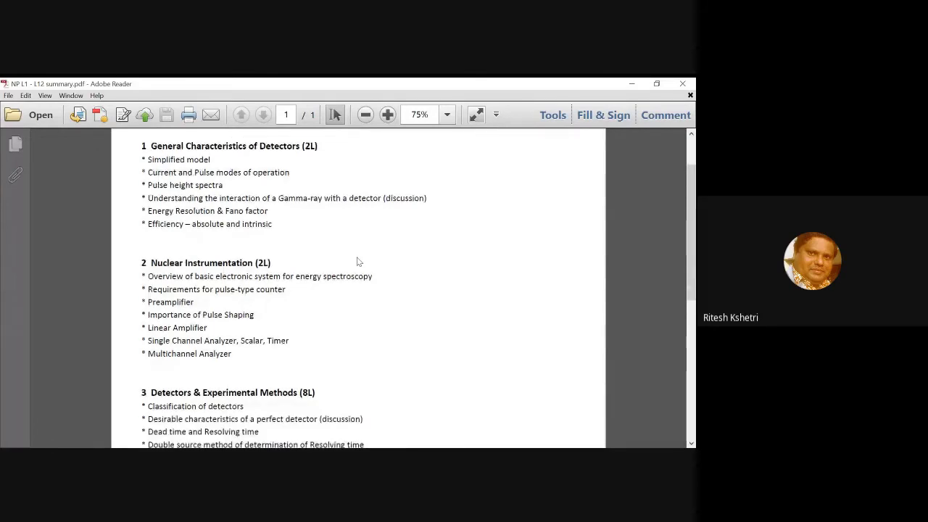
pyautogui.scroll(-3)
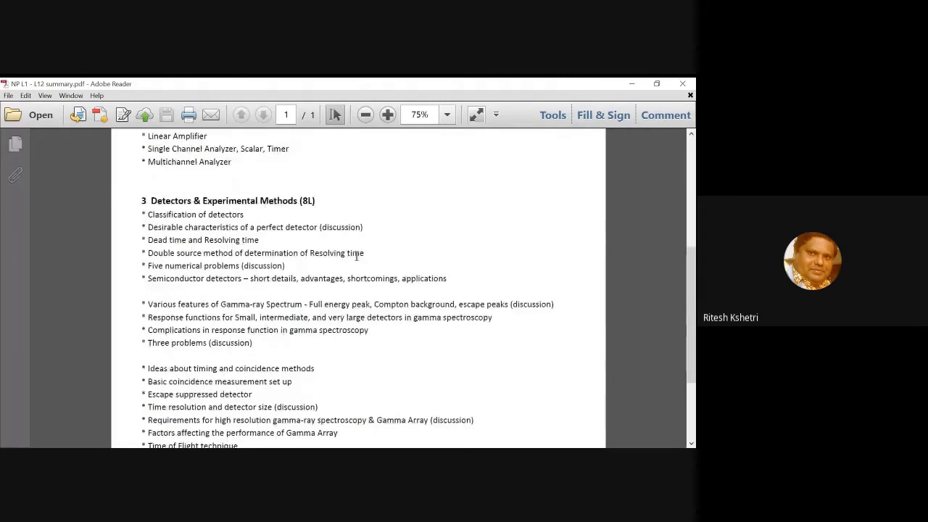
pyautogui.scroll(-3)
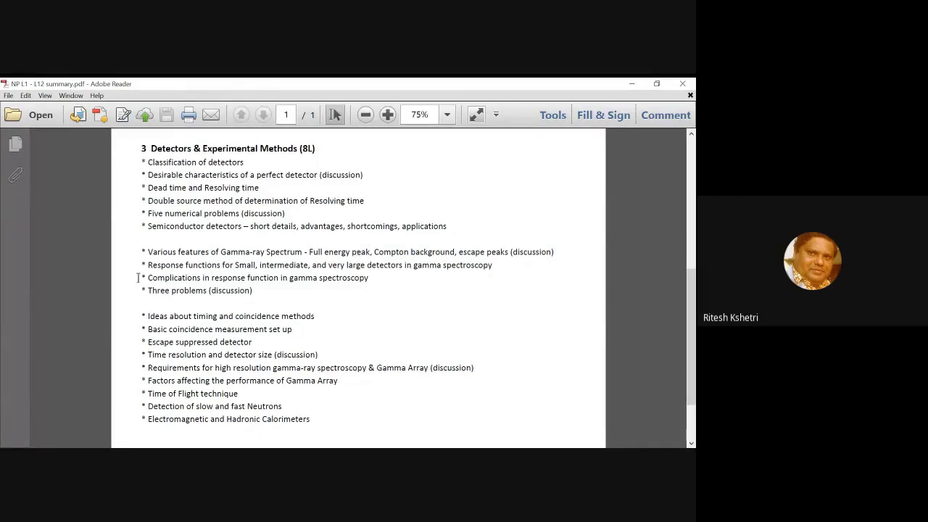
pyautogui.moveTo(147, 265); pyautogui.dragTo(252, 290)
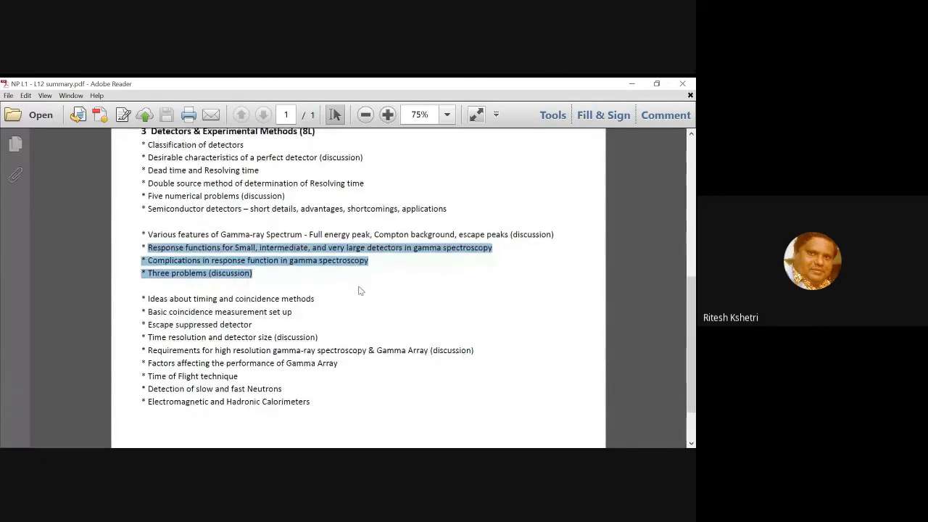
pyautogui.scroll(-3)
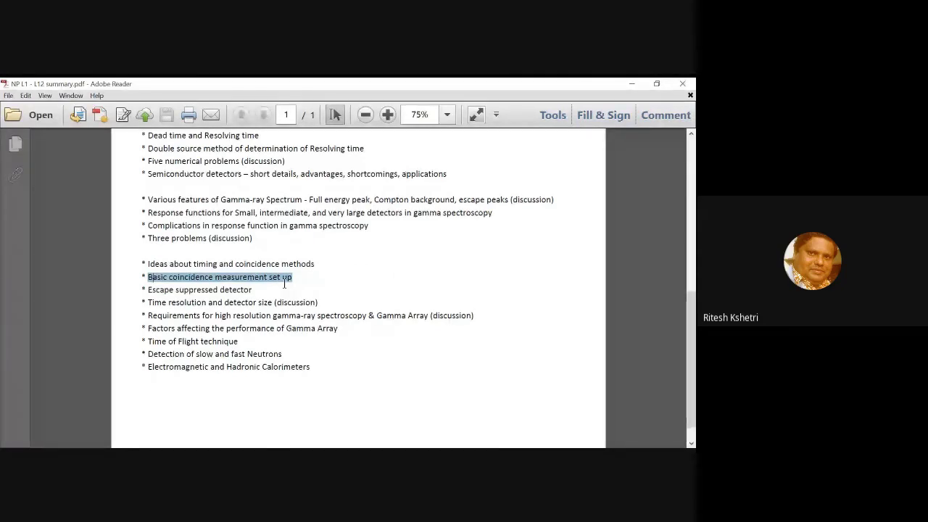
pyautogui.moveTo(168, 291)
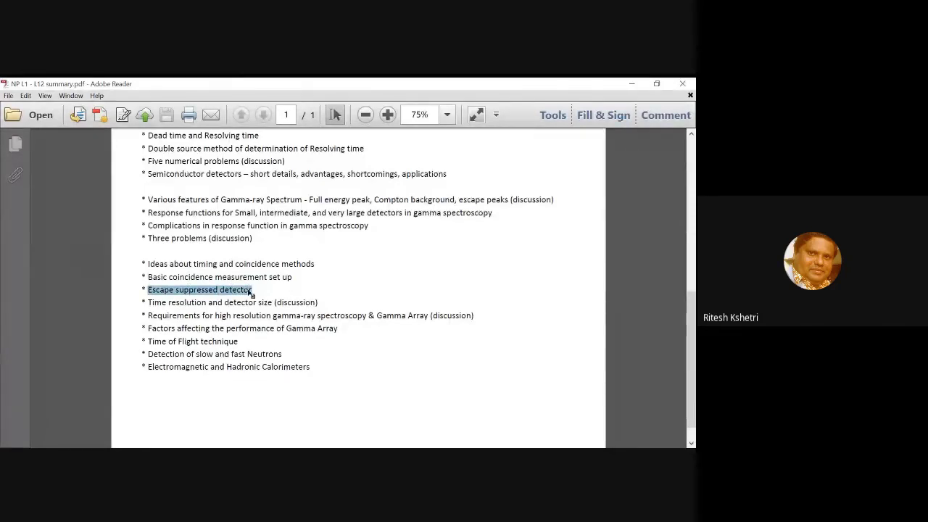
pyautogui.moveTo(327, 304)
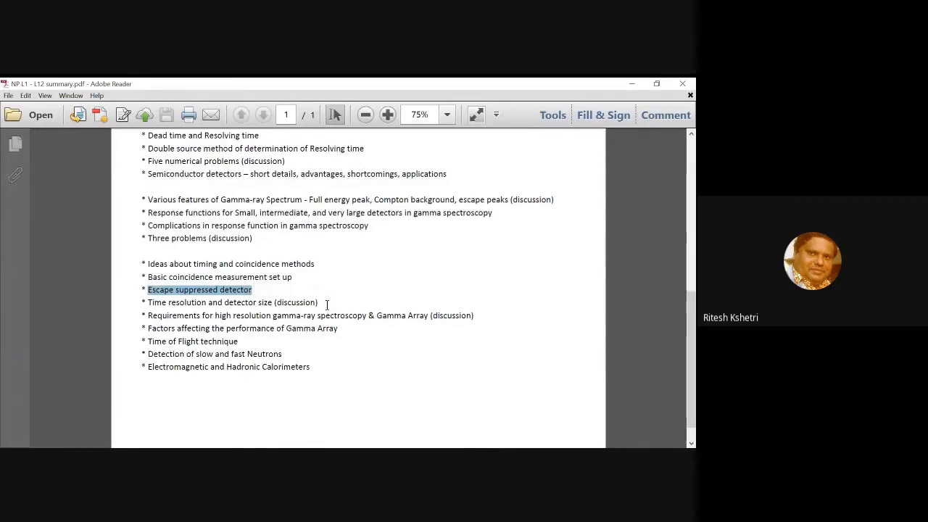
pyautogui.moveTo(317, 315)
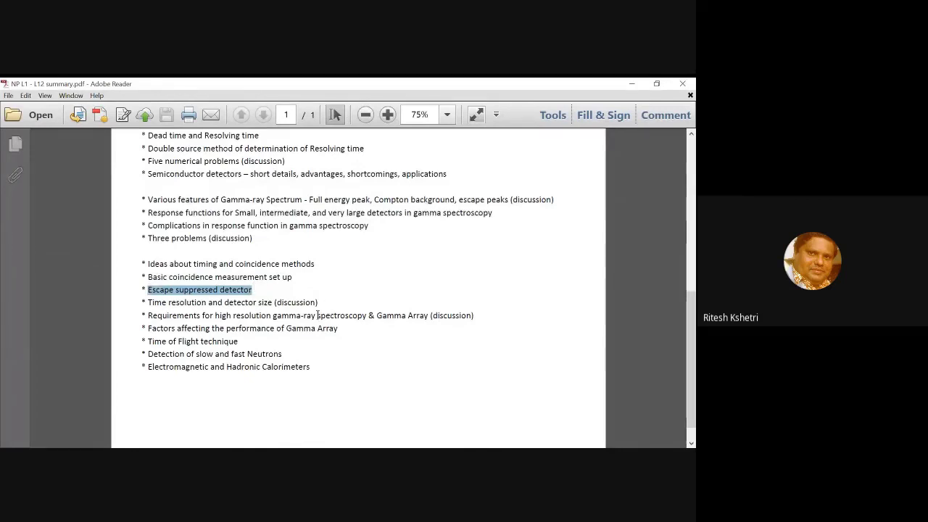
pyautogui.moveTo(317, 271)
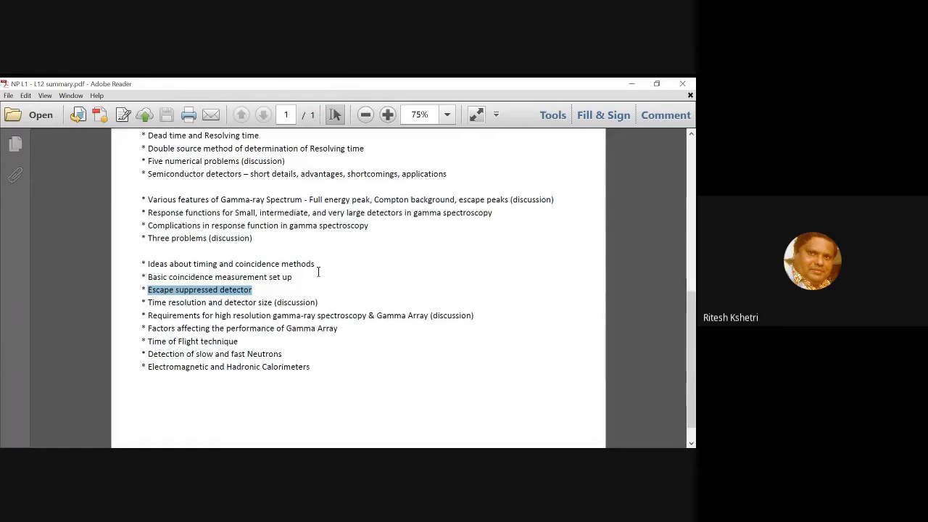
pyautogui.moveTo(322, 283)
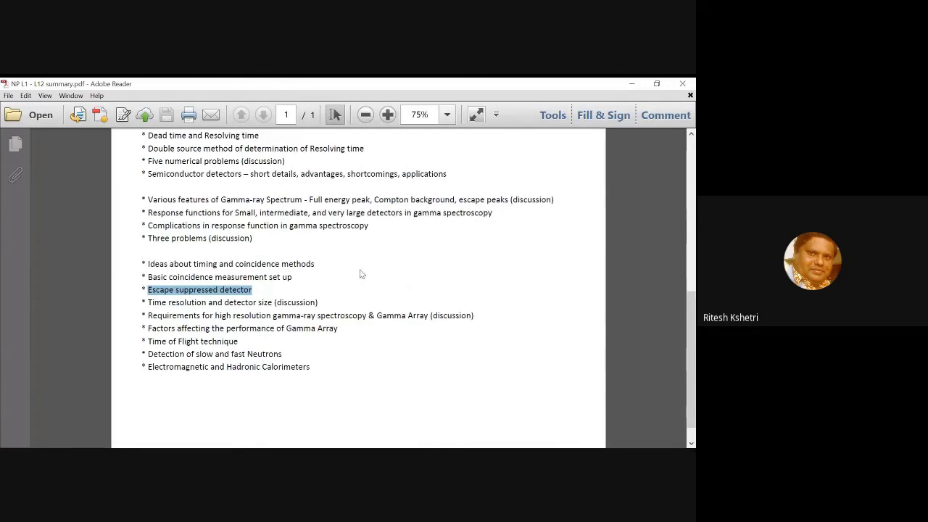
pyautogui.moveTo(355, 279)
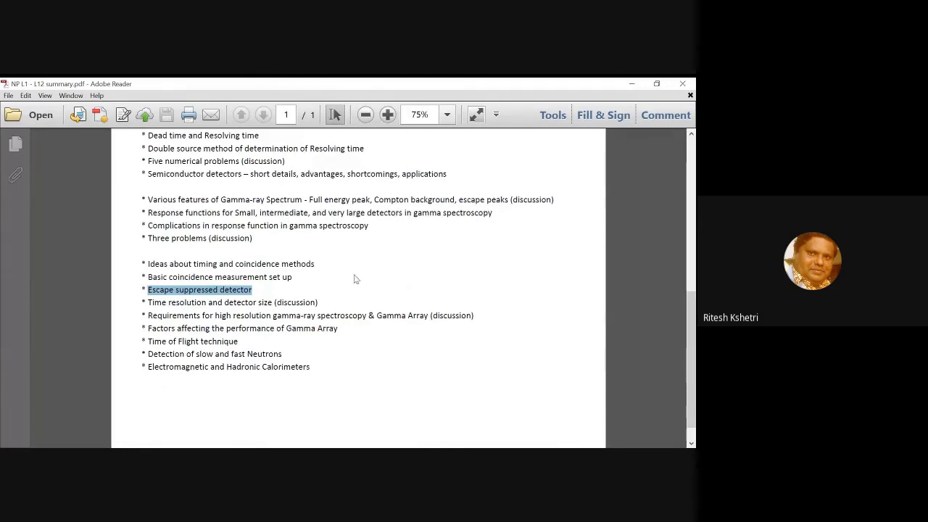
pyautogui.moveTo(326, 298)
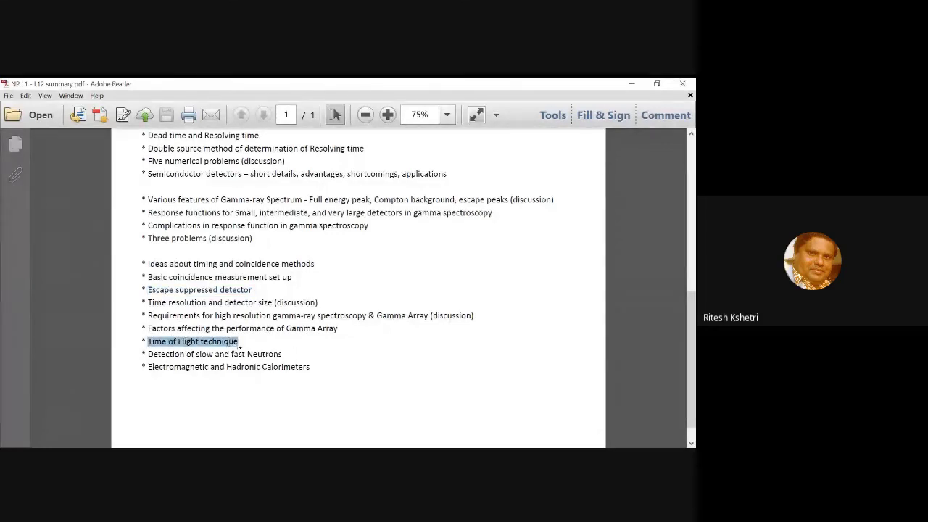
pyautogui.moveTo(476, 325)
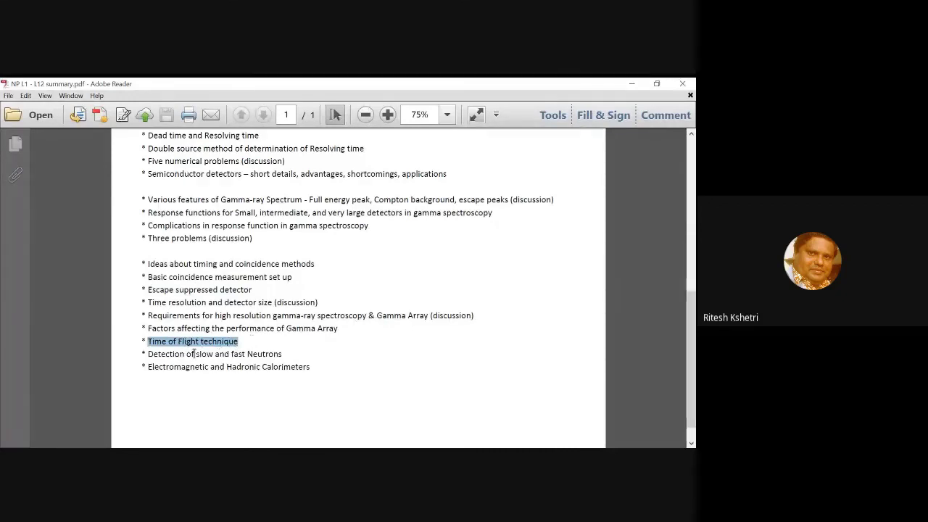
# Step: Deselect Time of Flight, highlight 'Electromagnetic' then 'Hadronic Calorimeters', and clear the selection
pyautogui.click(210, 353)
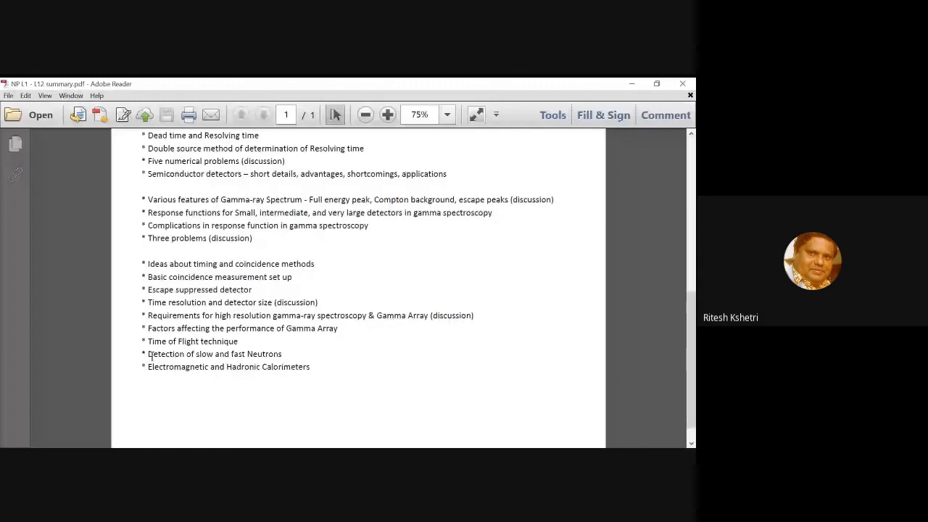
pyautogui.doubleClick(213, 354)
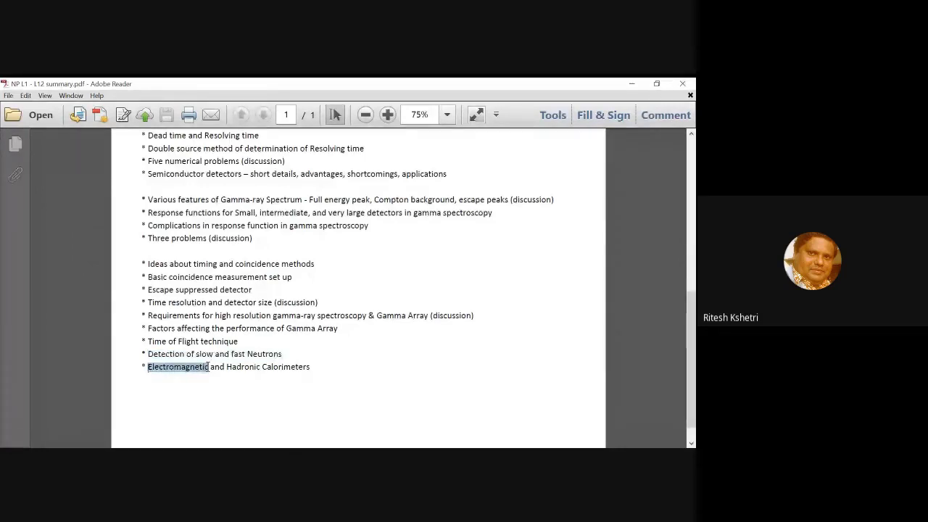
pyautogui.doubleClick(268, 366)
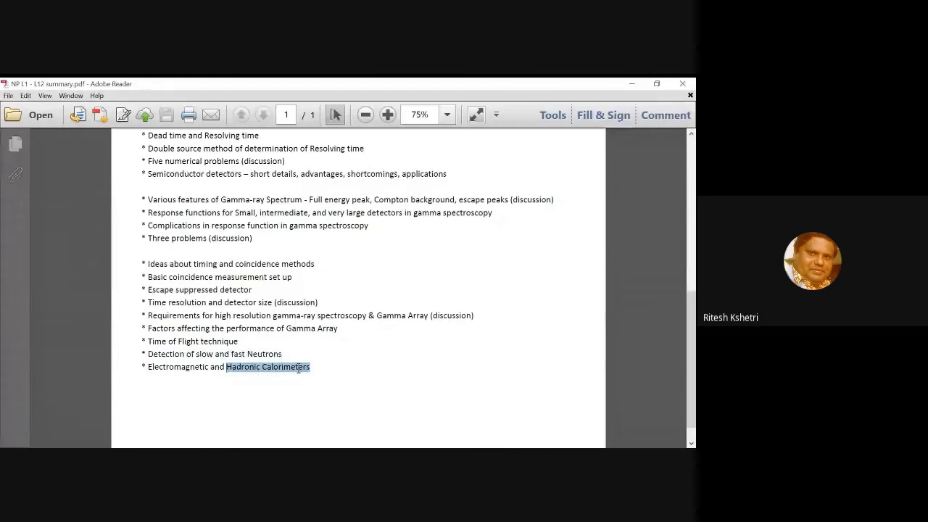
pyautogui.click(357, 365)
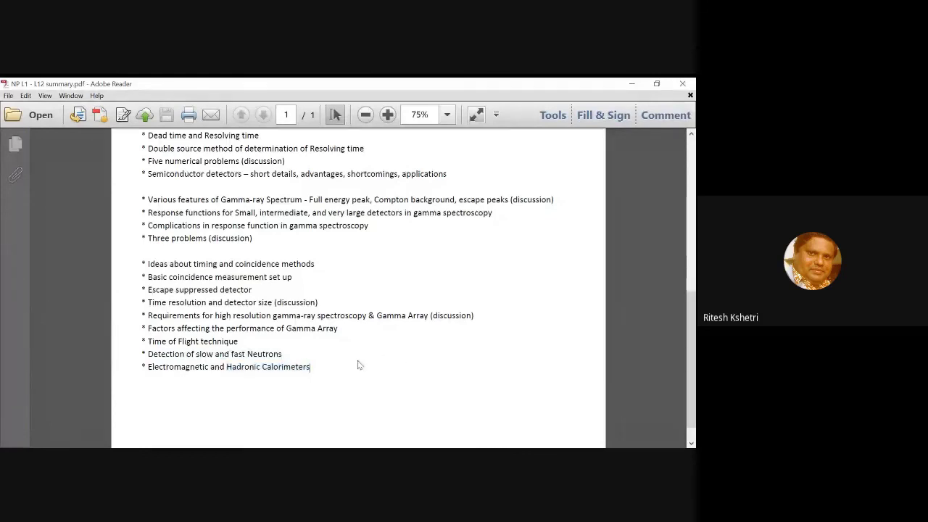
# Step: Scroll up to the document title, then back down to section 3
pyautogui.scroll(3)
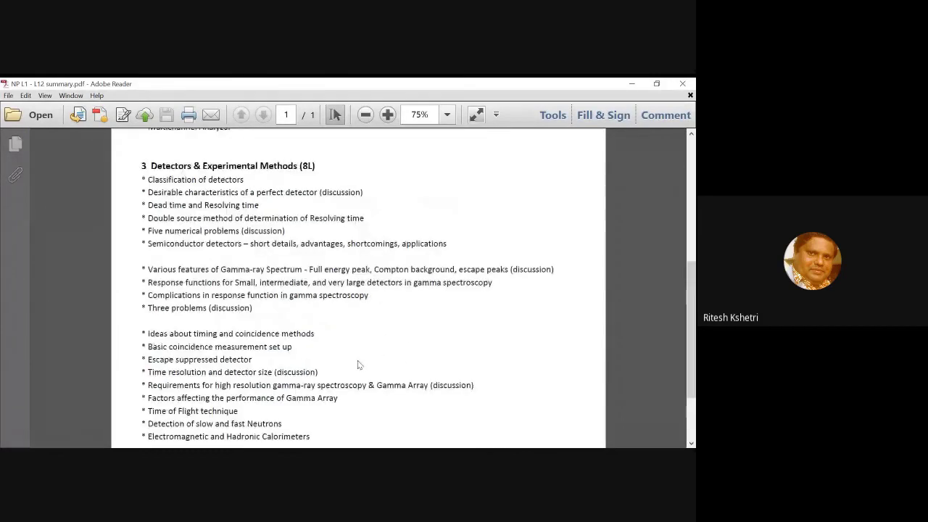
pyautogui.scroll(3)
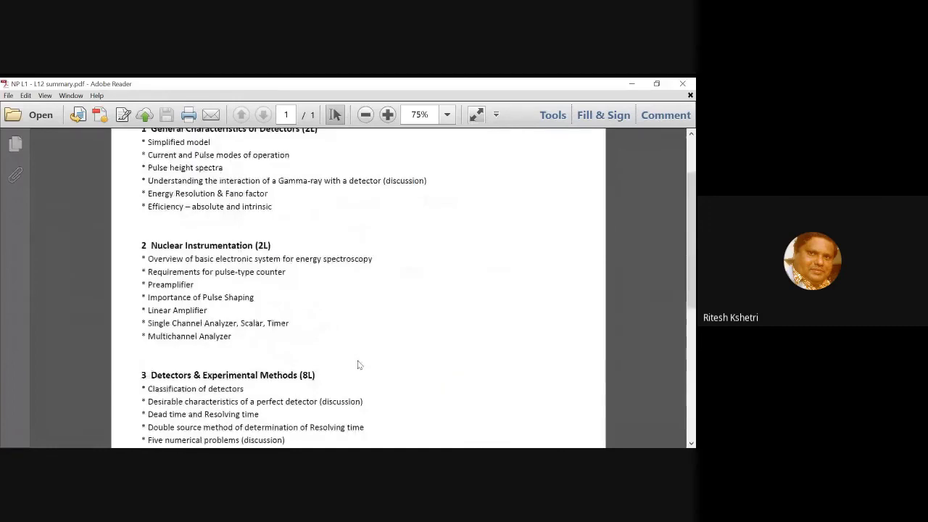
pyautogui.scroll(3)
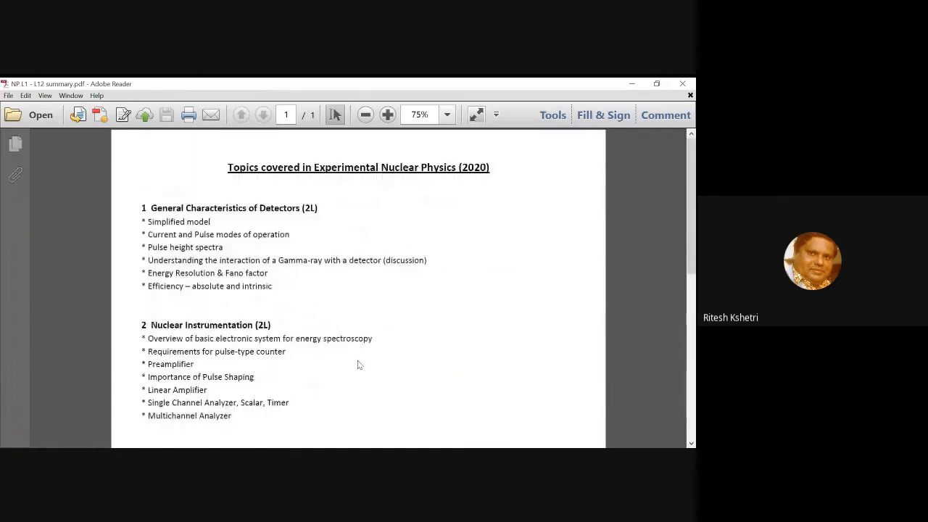
pyautogui.scroll(-3)
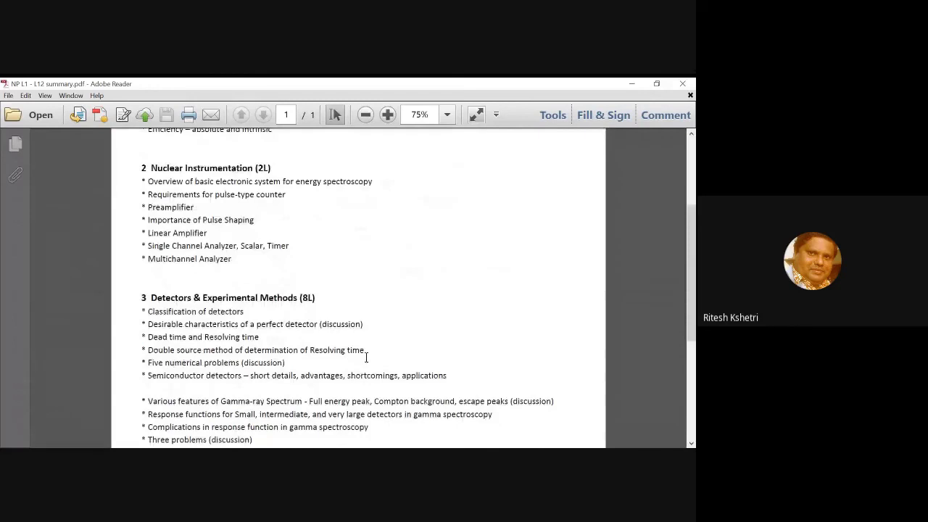
pyautogui.scroll(-3)
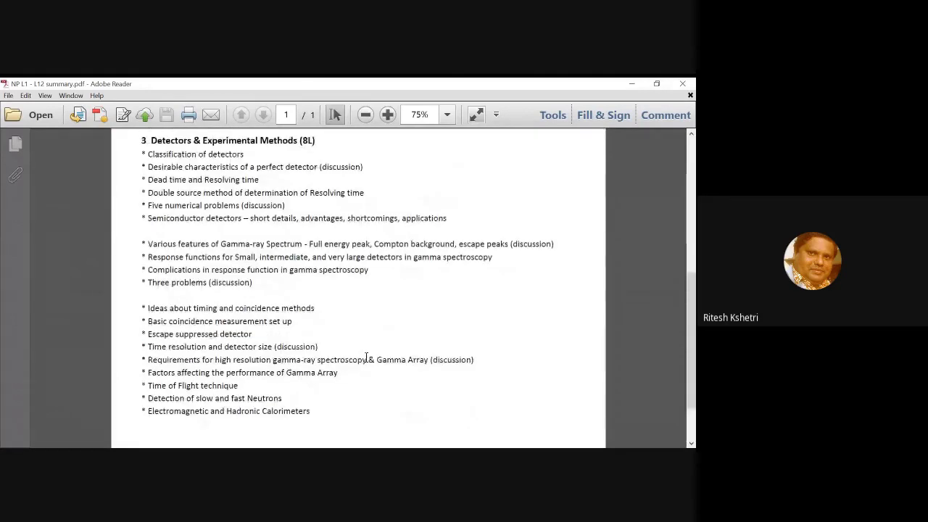